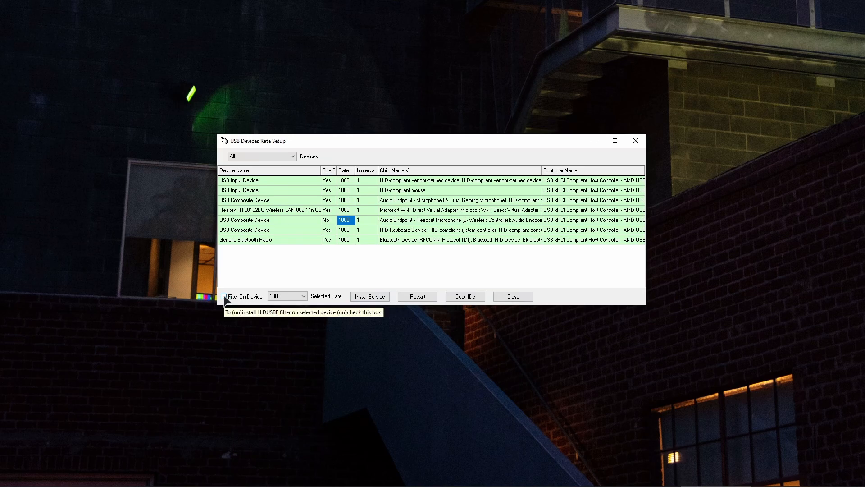
Step: Enable 'Filter On Device' for the wireless controller's USB Composite Device at rate 1000
click(224, 297)
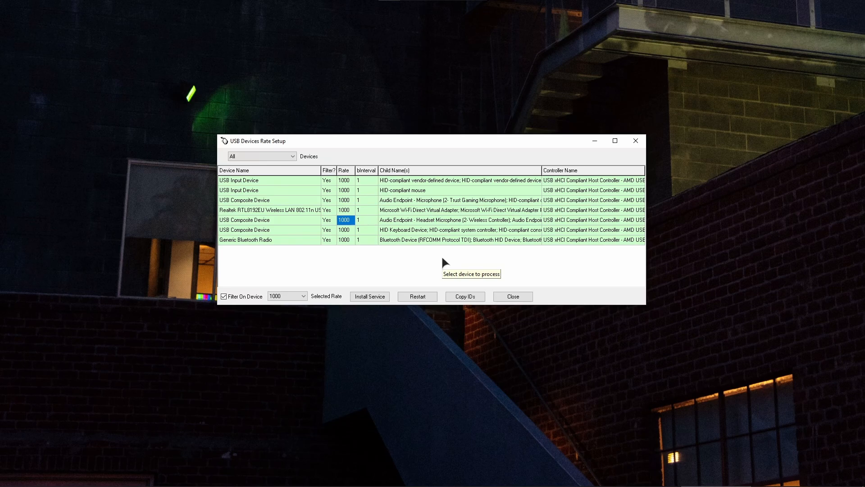